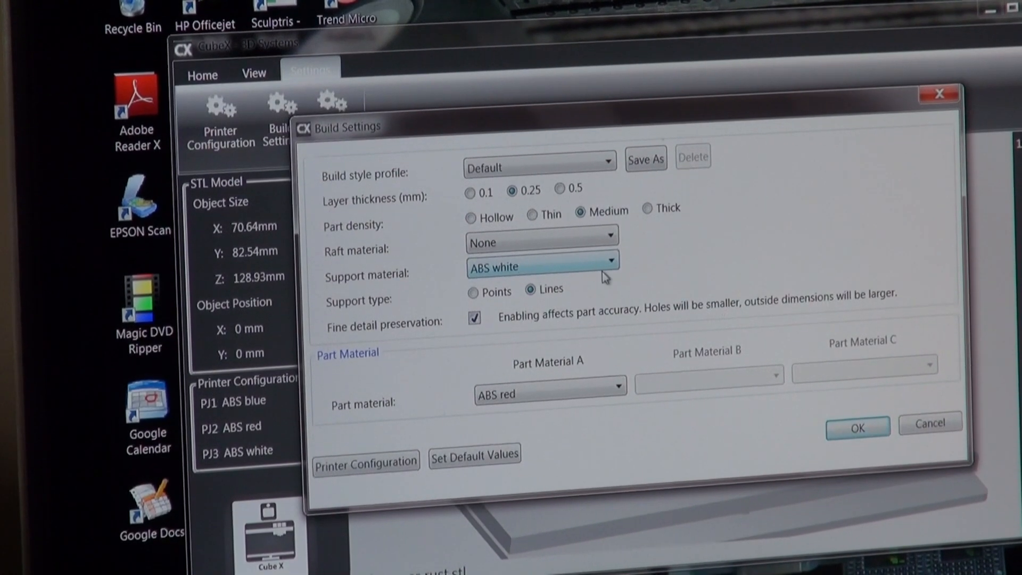
- Set the support material to ABS red and accept the build settings to slice the sculpture
click(608, 269)
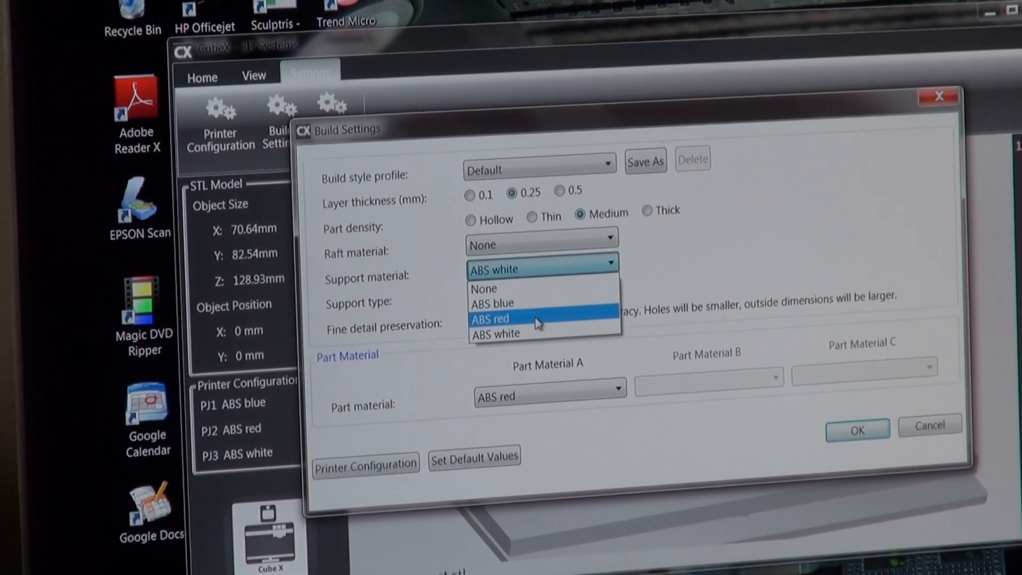
click(490, 318)
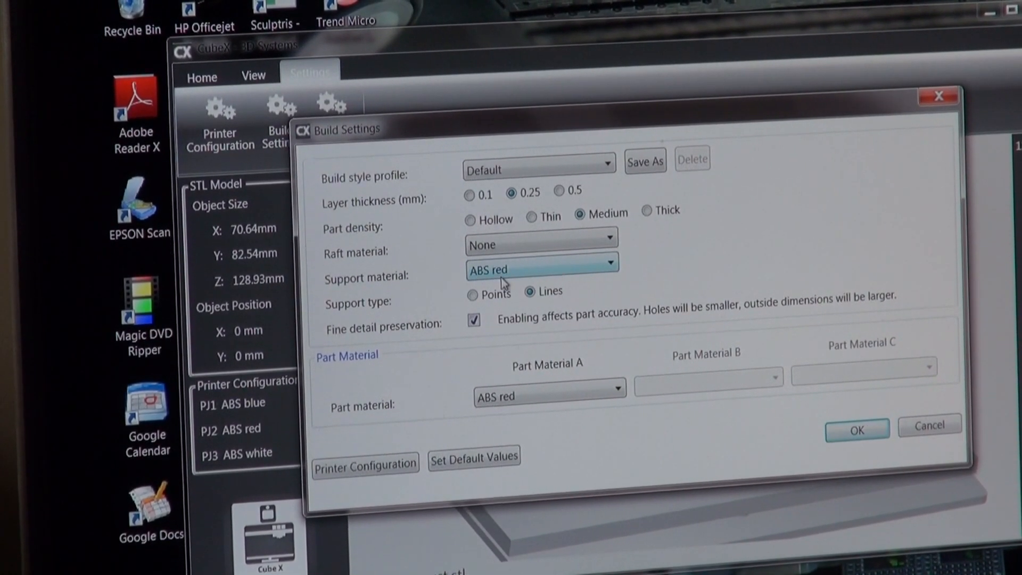
click(857, 430)
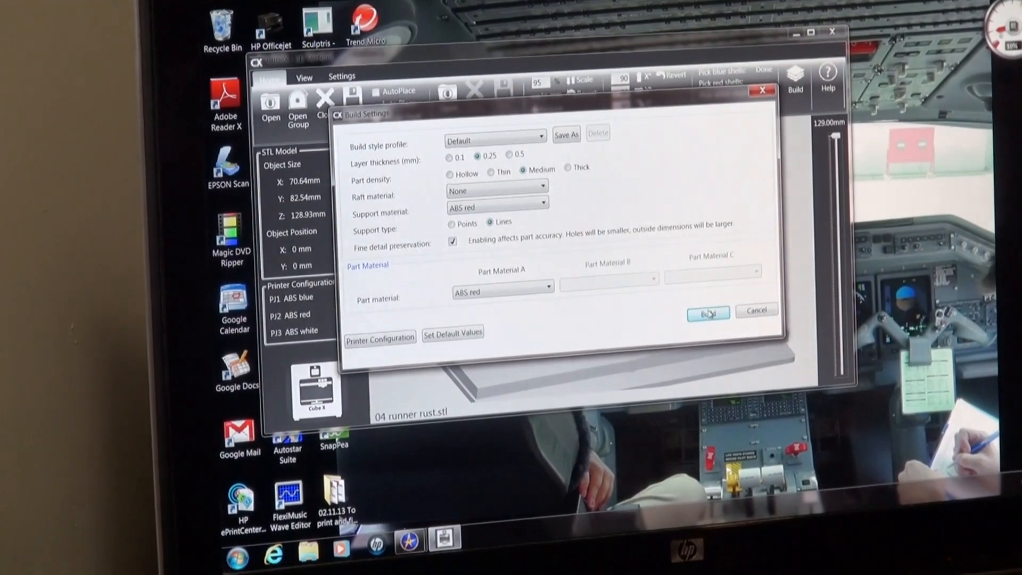
click(708, 312)
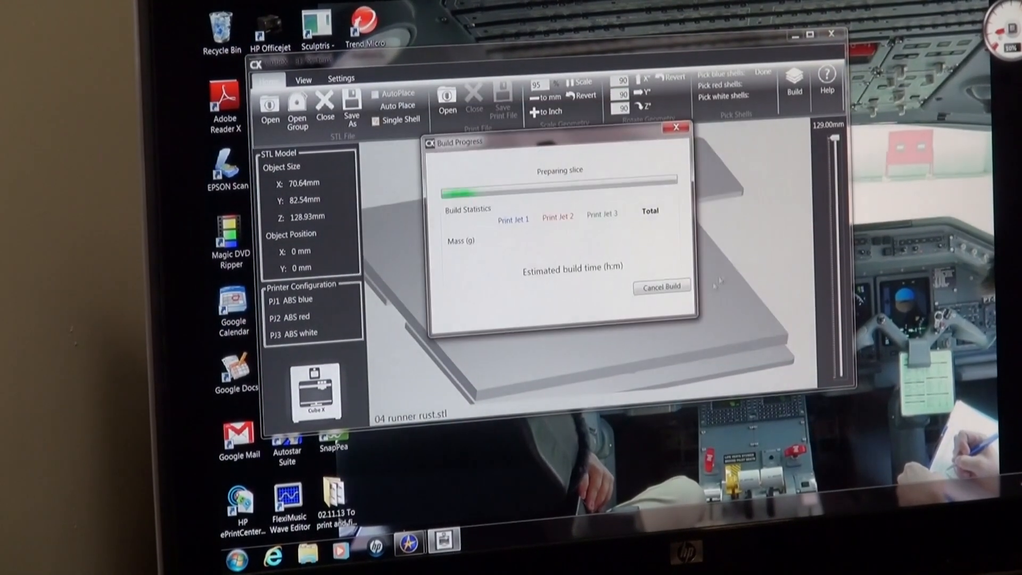